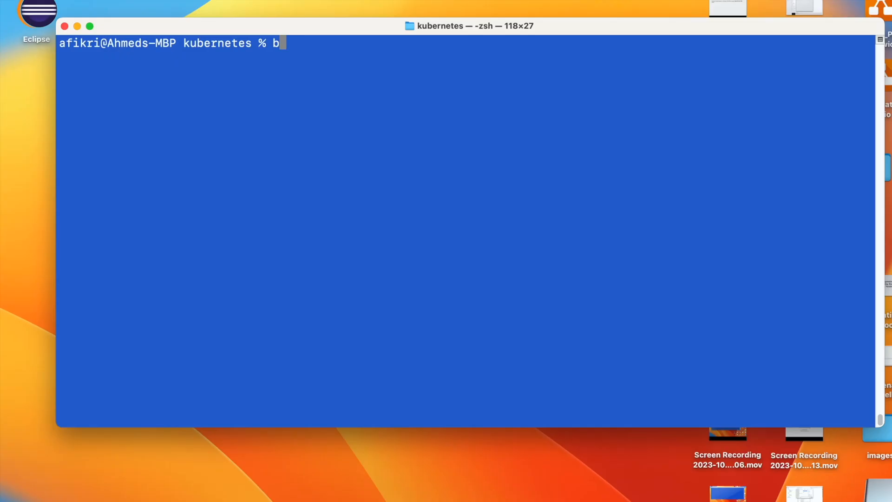
# Step: Install kind 0.20.0 with 'brew install kind', then run 'brew cleanup kind'
pyautogui.write('rew install kind')
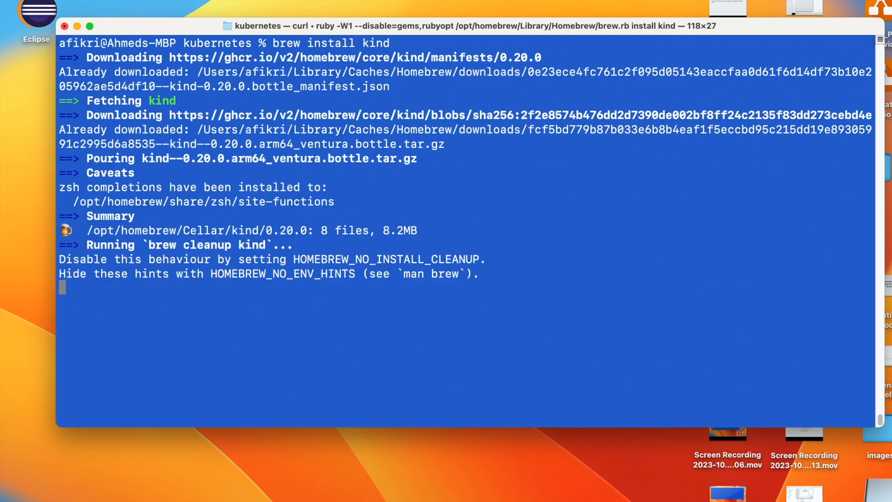
pyautogui.write('brew')
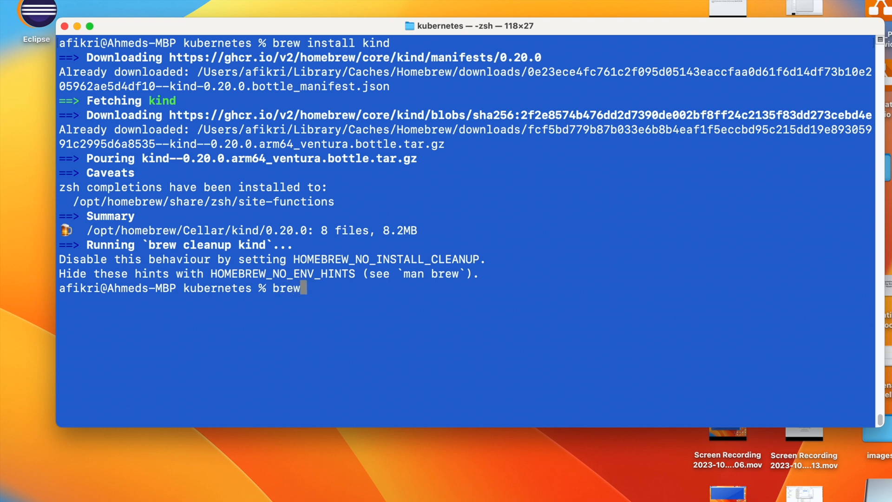
pyautogui.write('cleanup')
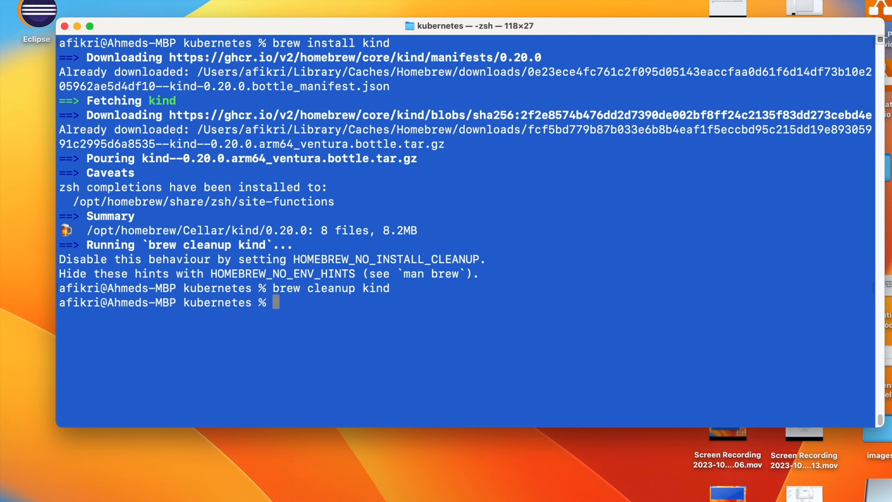
# Step: Create the kind cluster 'demo-cluster' and enter 'kubectl cluster-info'
pyautogui.write('kind')
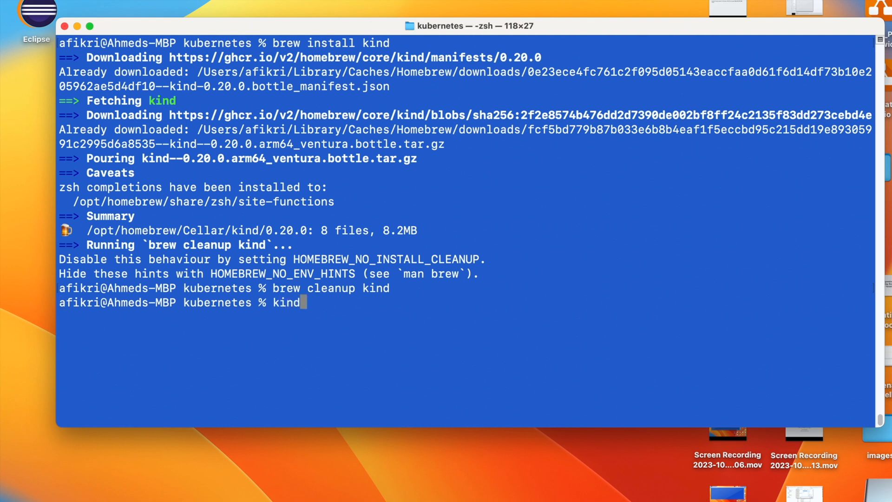
pyautogui.write('create cluster --name demo-cluster')
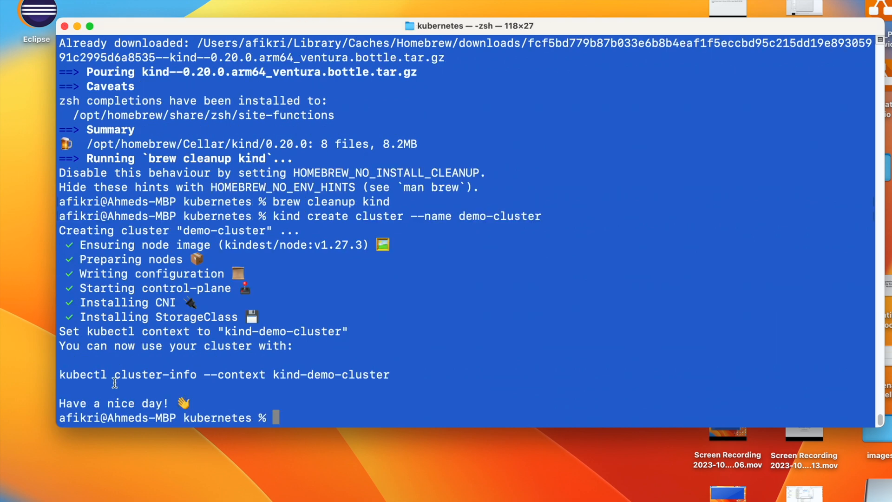
pyautogui.moveTo(461, 413)
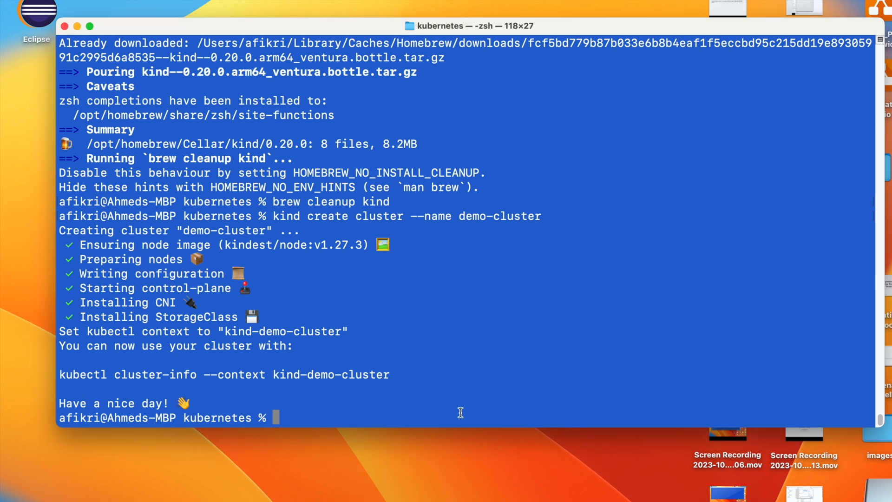
pyautogui.write('ku')
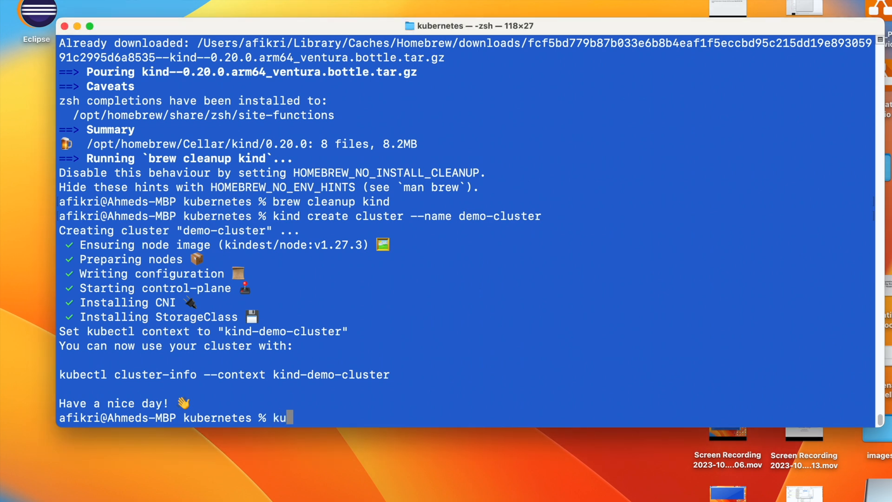
pyautogui.write('bectl')
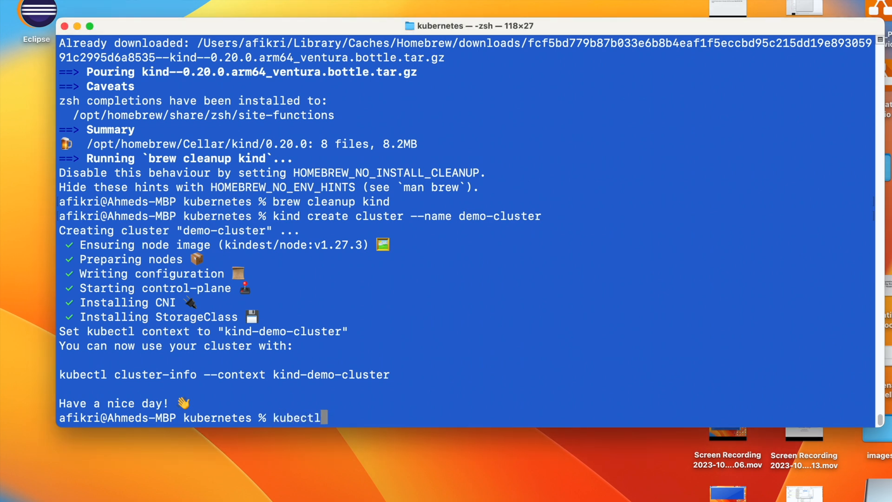
pyautogui.write('cluste')
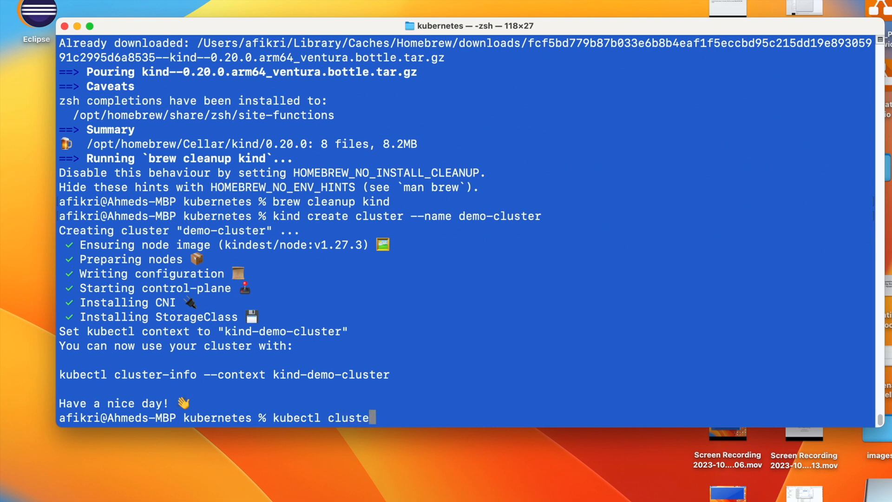
pyautogui.write('r-info')
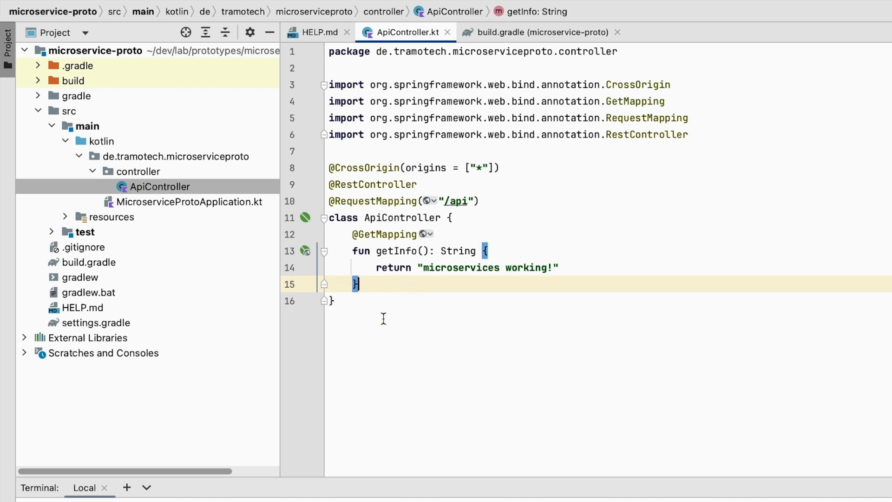
pyautogui.moveTo(404, 288)
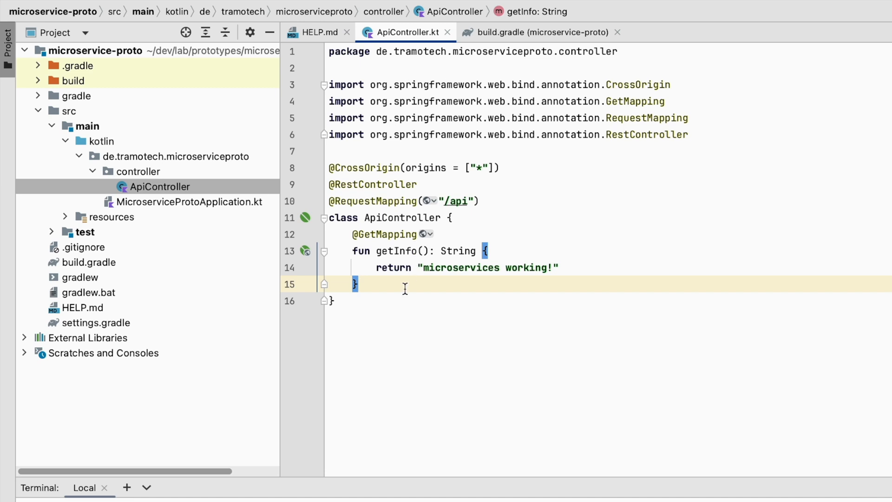
pyautogui.click(482, 200)
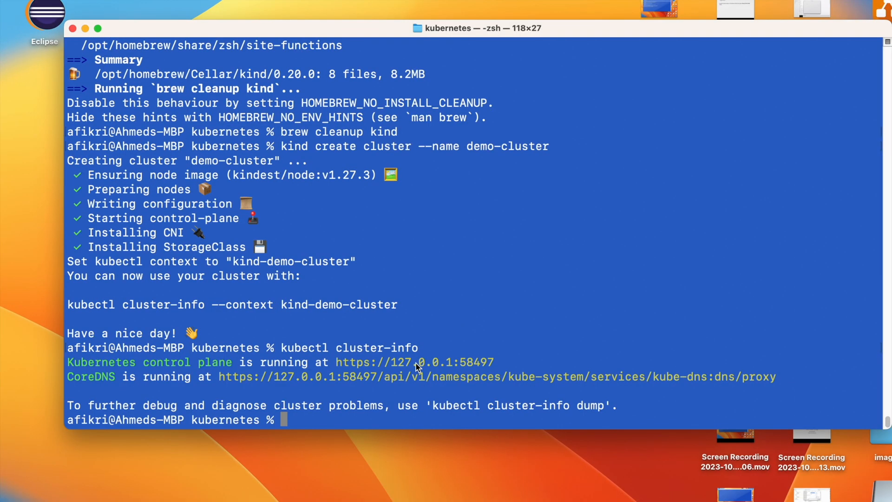
# Step: List the folder with 'ls -l', showing the Dockerfile, YAML files, jar and notes.txt
pyautogui.write('ls -l')
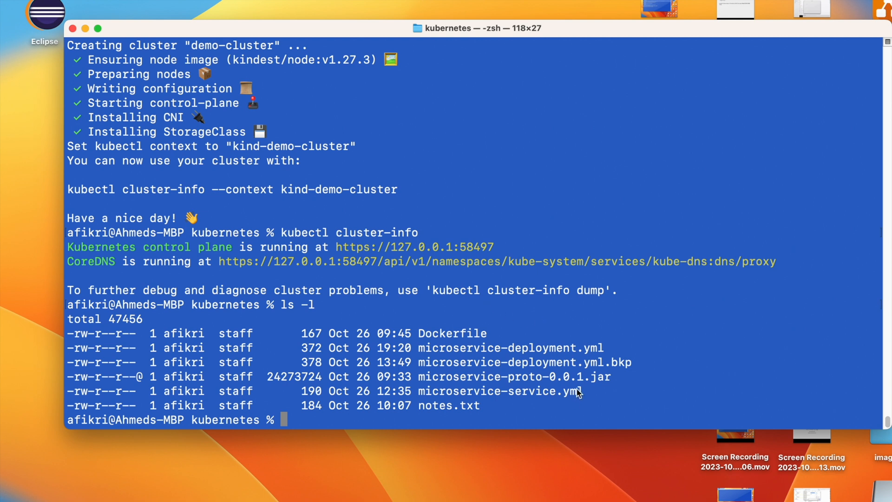
pyautogui.moveTo(560, 376)
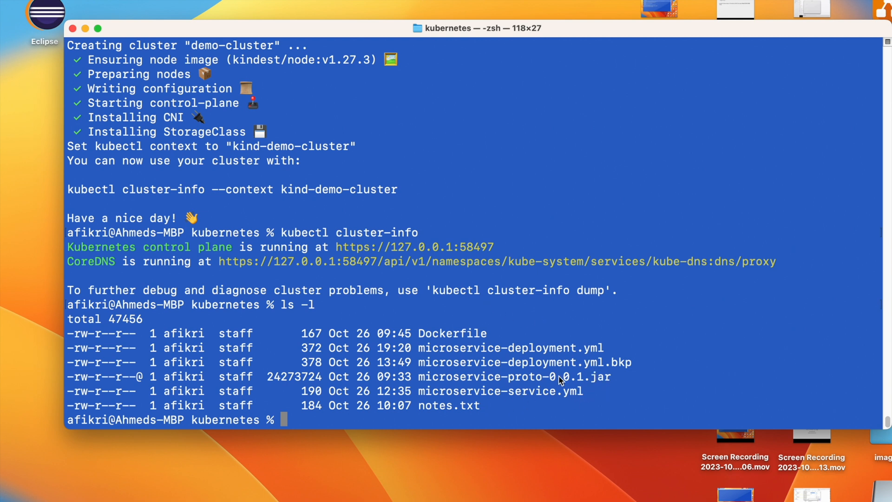
pyautogui.moveTo(449, 342)
pyautogui.write('vi Dockerfile')
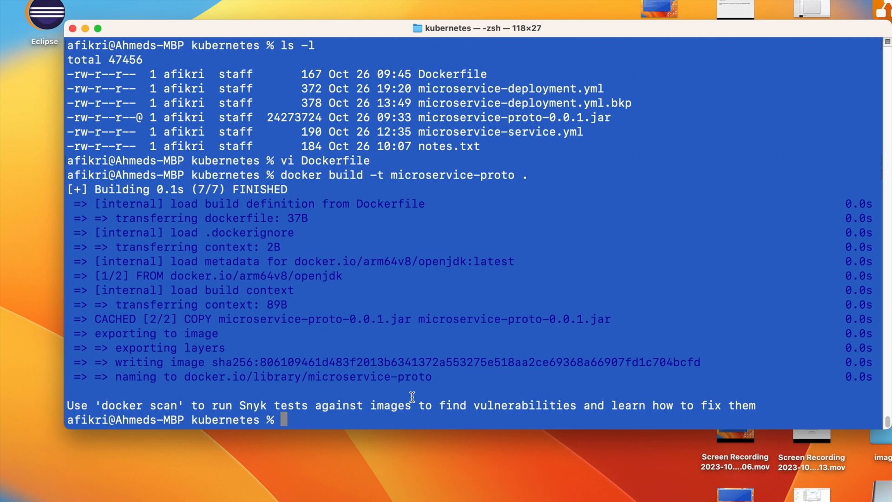
# Step: Load the microservice-proto image into demo-cluster with 'kind load docker-image', then clear the screen
pyautogui.write('kind')
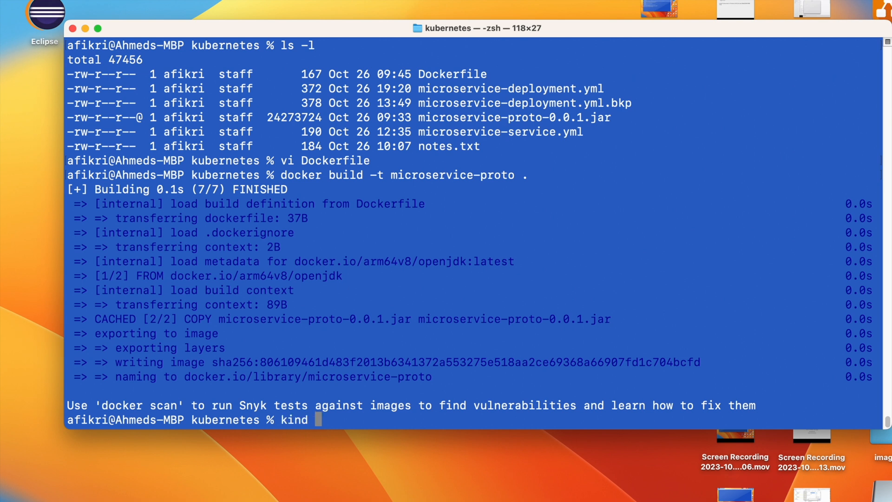
pyautogui.write('load docker')
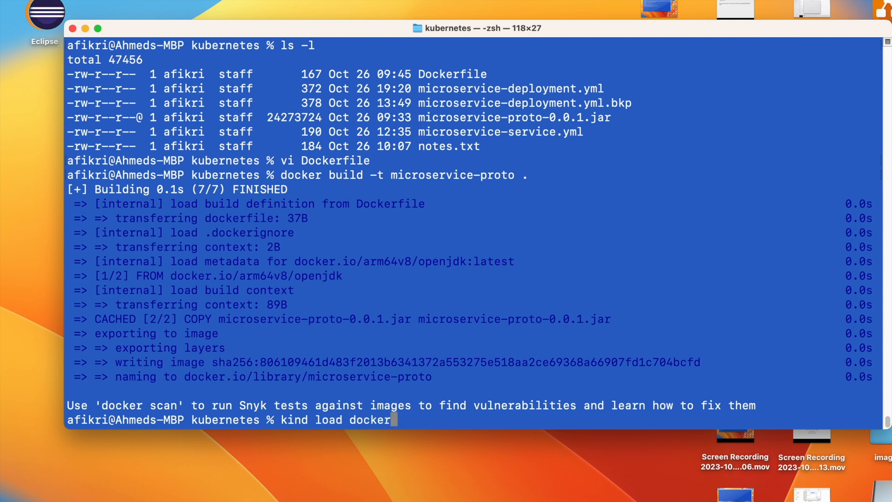
pyautogui.write('-image')
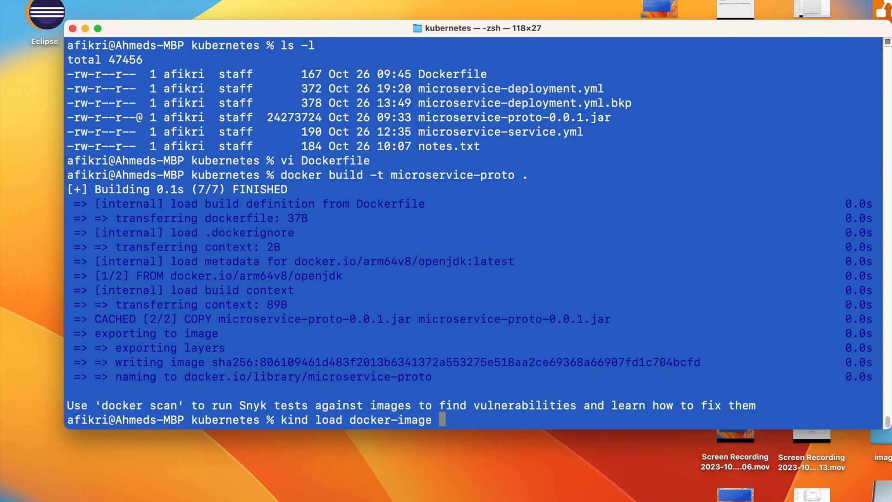
pyautogui.write('microser')
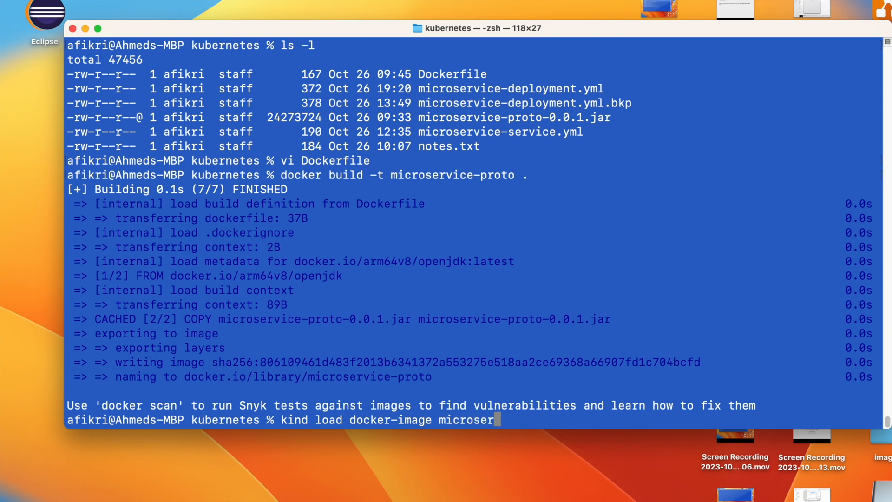
pyautogui.write('vice-proto --name demo-cluster')
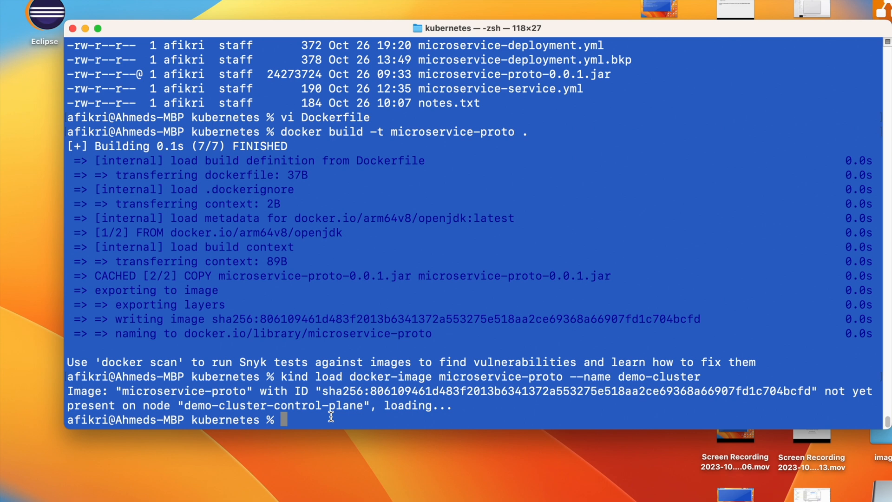
pyautogui.write('clear')
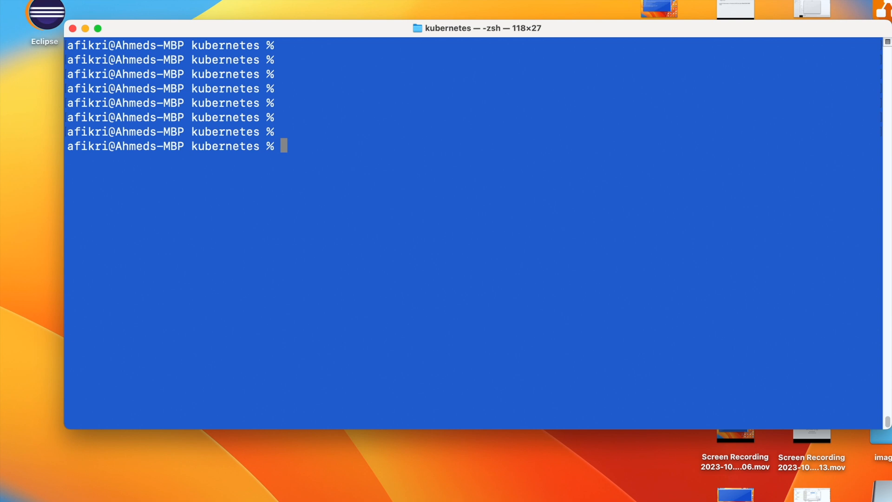
# Step: Confirm docker.io/library/microservice-proto:latest appears in the node's crictl image list
pyautogui.write('docker exec 6f crictl images')
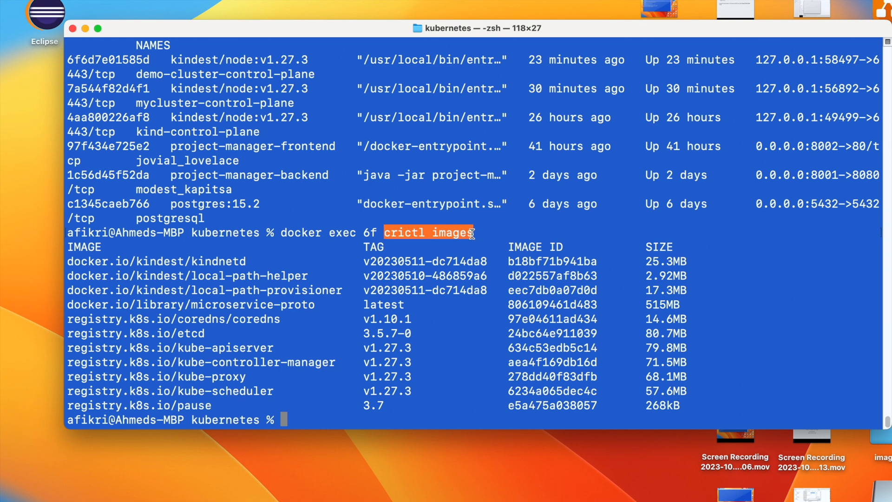
pyautogui.doubleClick(190, 304)
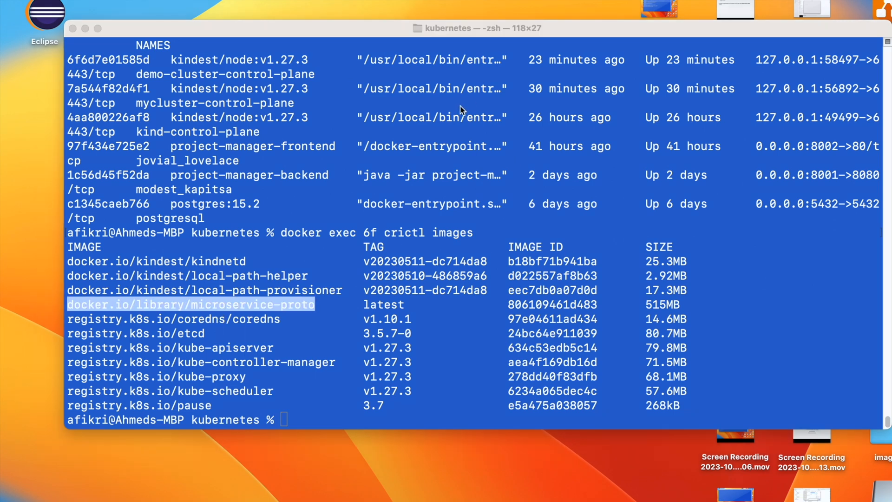
pyautogui.moveTo(402, 324)
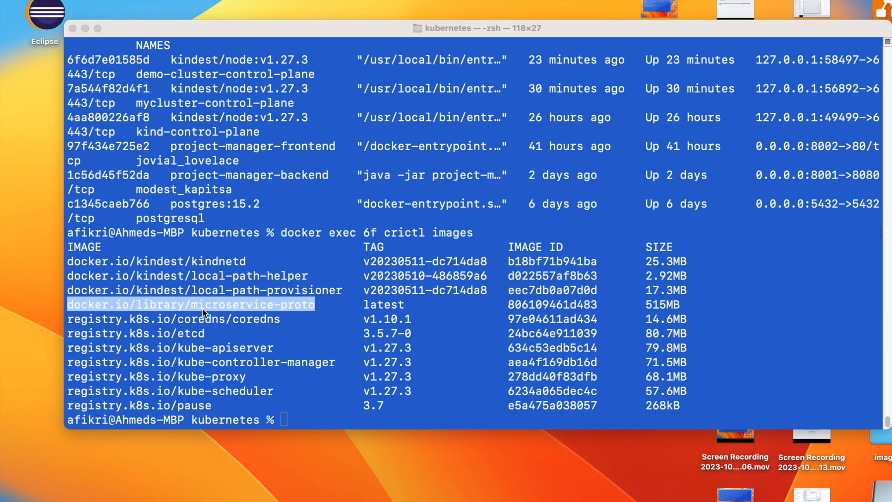
pyautogui.moveTo(340, 420)
pyautogui.write('ls -l')
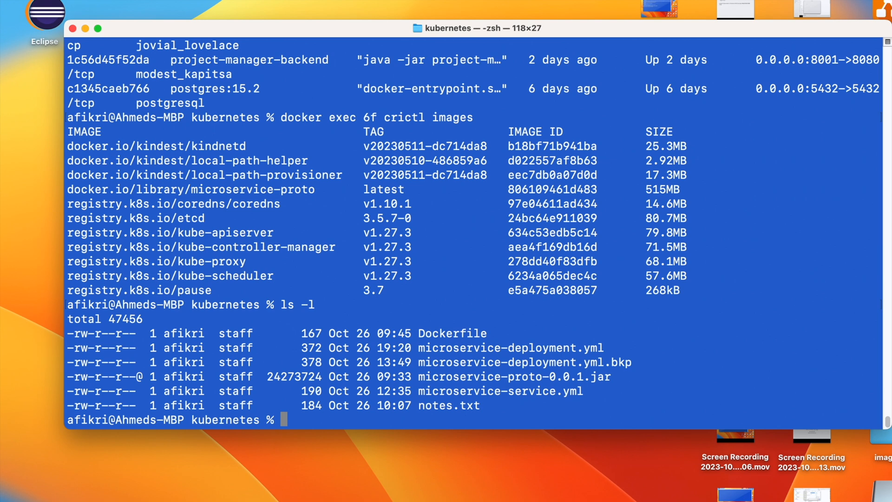
pyautogui.write('vi')
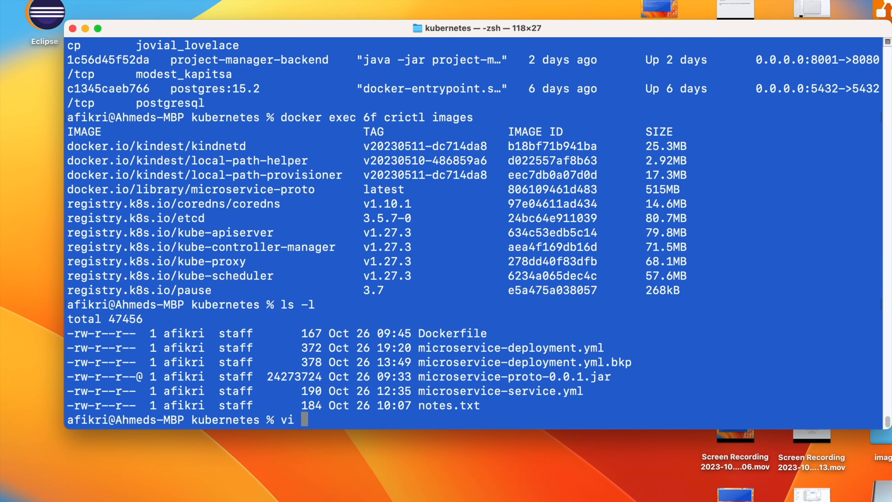
pyautogui.write('microservice-deployment.yml')
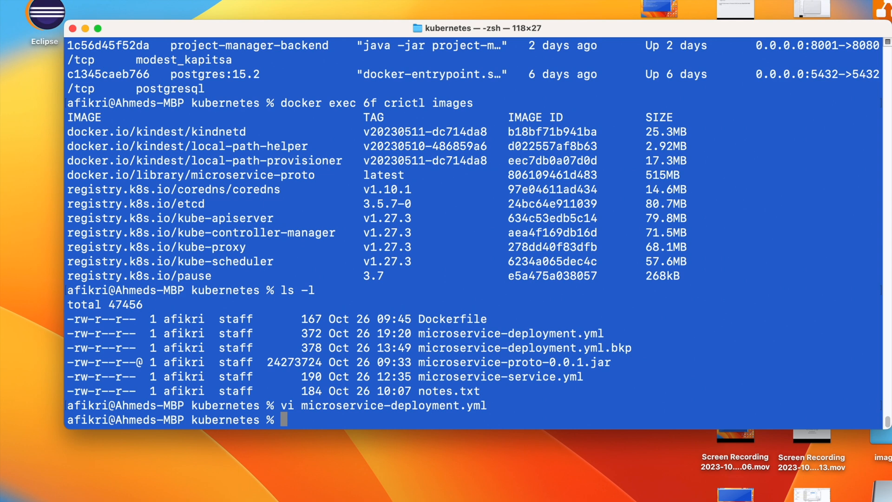
pyautogui.write('kubectl')
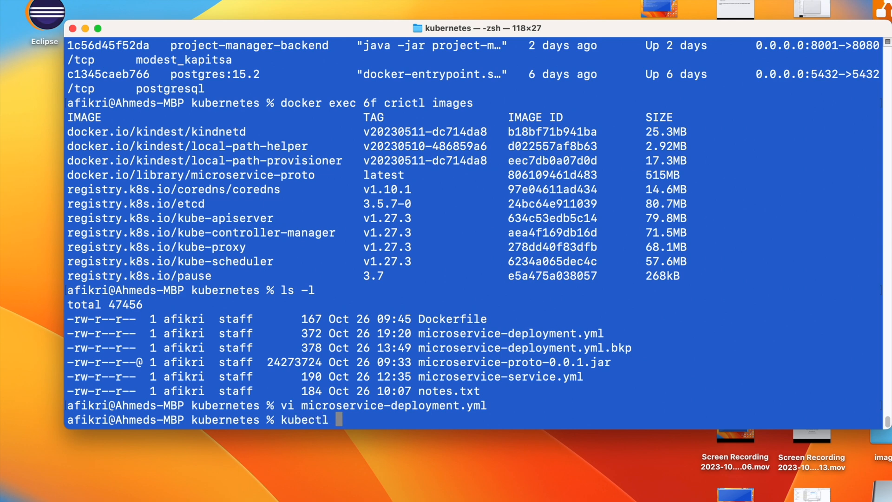
# Step: Apply microservice-deployment.yml to create proto-app and confirm its pod shows Running 1/1
pyautogui.write('apply -f microservice-deployment.yml')
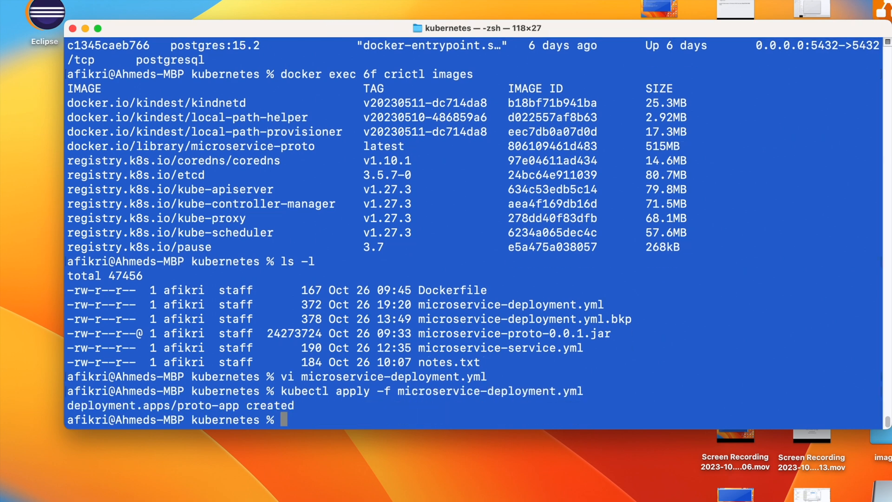
pyautogui.write('kube')
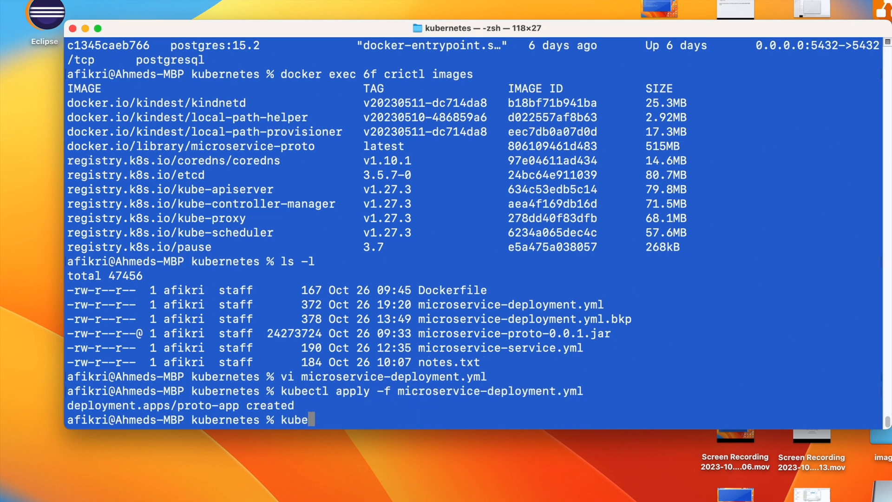
pyautogui.write('ctl get pods')
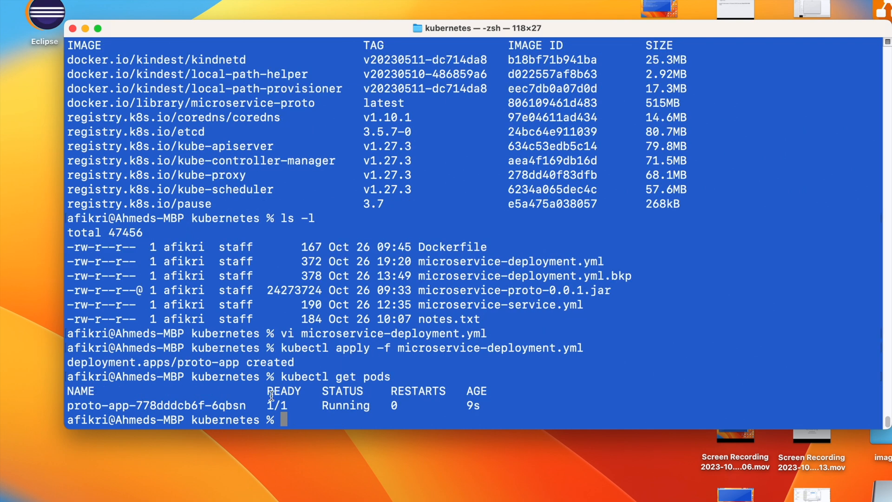
pyautogui.moveTo(296, 415)
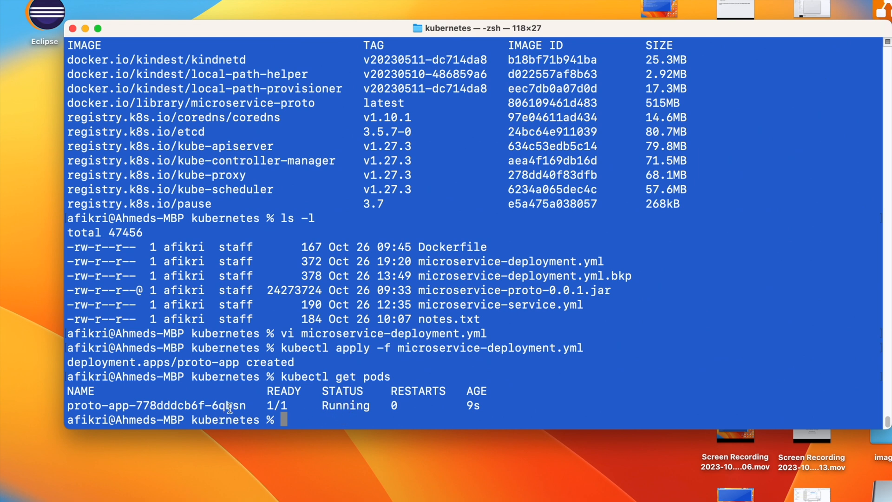
pyautogui.moveTo(473, 387)
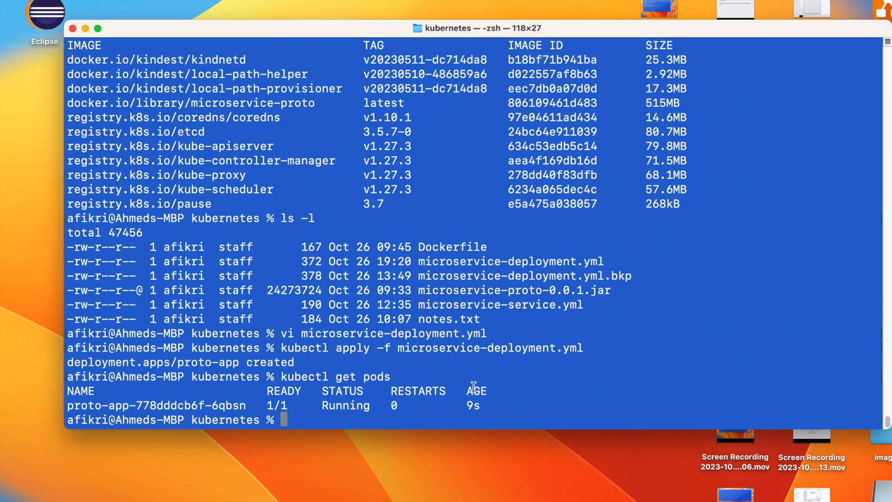
pyautogui.write('vi')
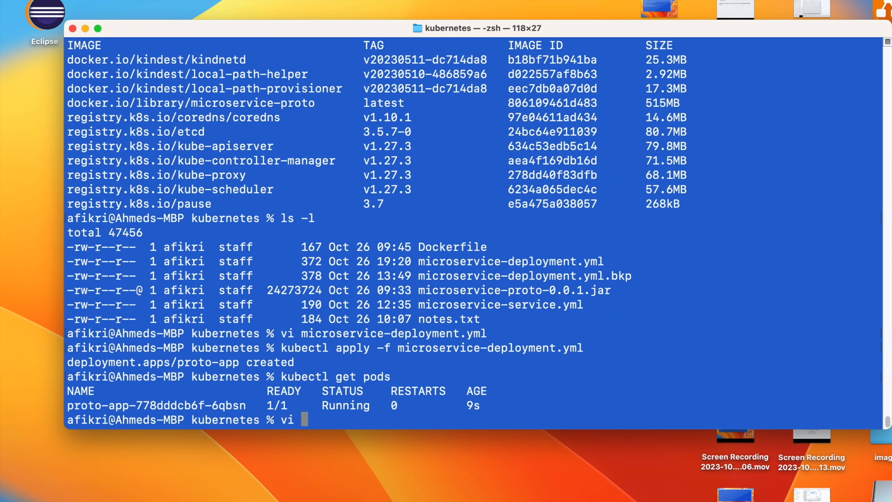
# Step: View microservice-service.yml in vi, quit with ':q', and apply it as a NodePort service
pyautogui.write('microservice-service.yml')
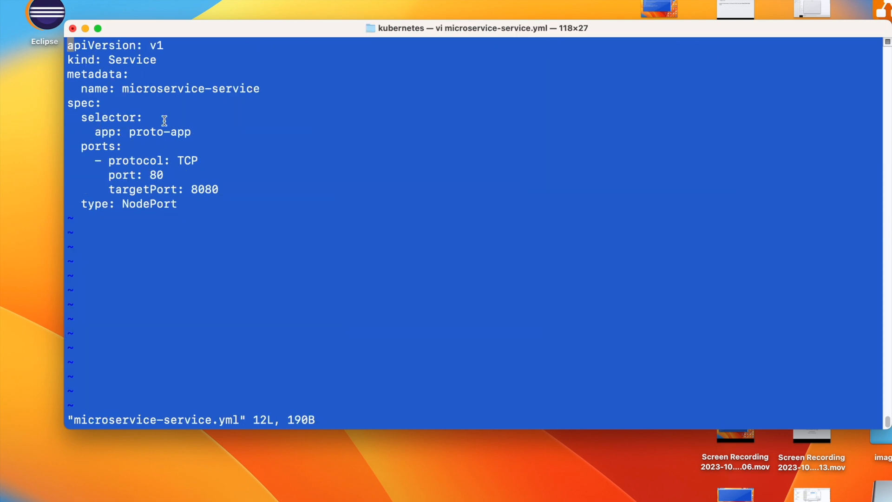
pyautogui.moveTo(179, 204)
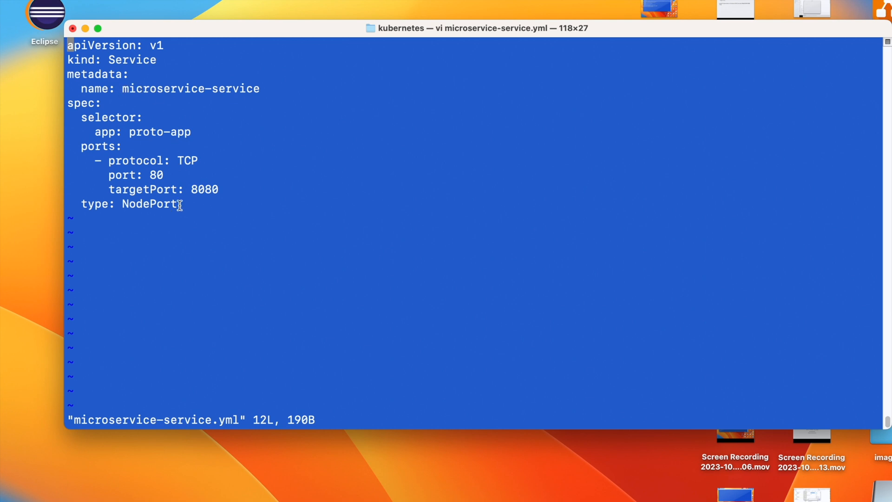
pyautogui.moveTo(222, 189)
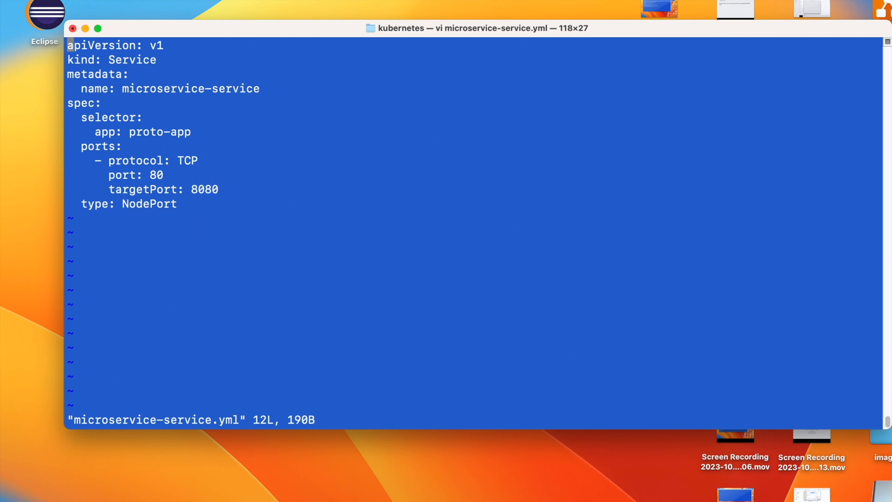
pyautogui.moveTo(172, 212)
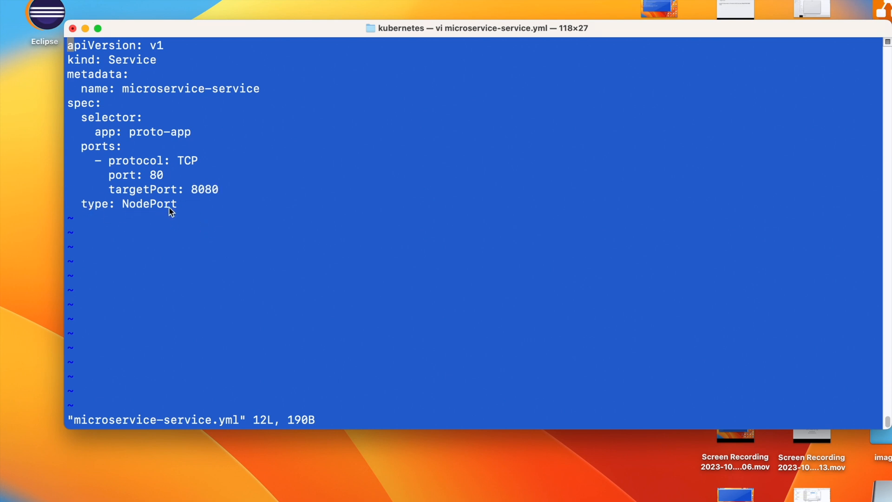
pyautogui.moveTo(179, 206)
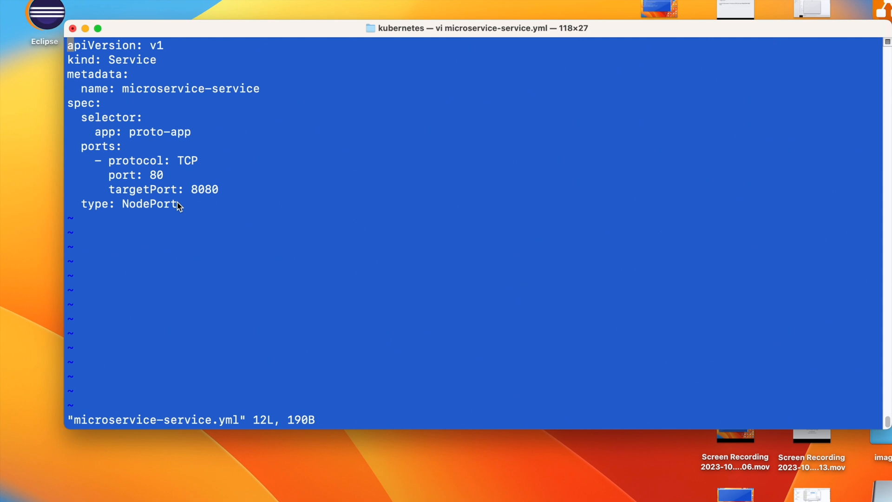
pyautogui.write(':q')
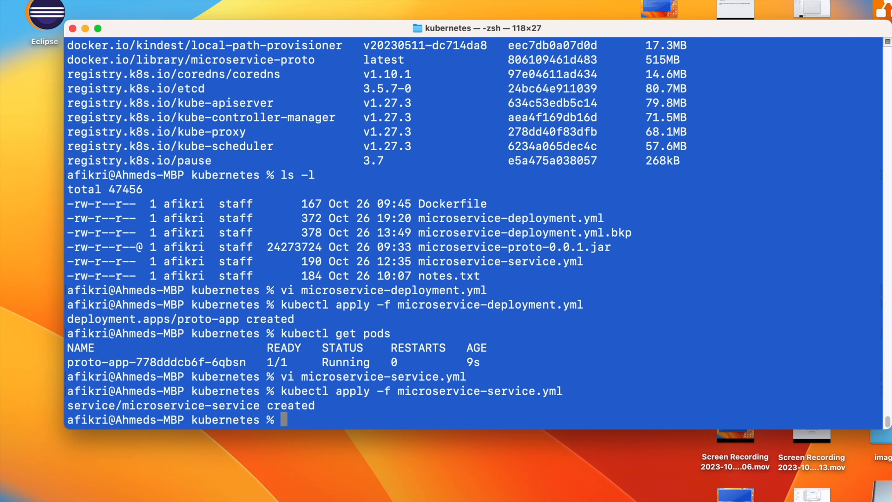
# Step: List services showing microservice-service at 80:30157/TCP, then port-forward local 8080 to port 80
pyautogui.write('kubectl get services')
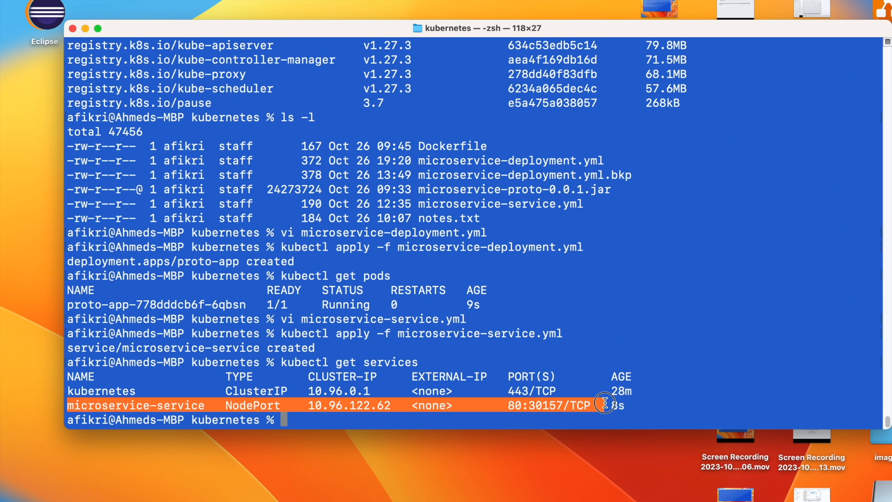
pyautogui.moveTo(488, 390)
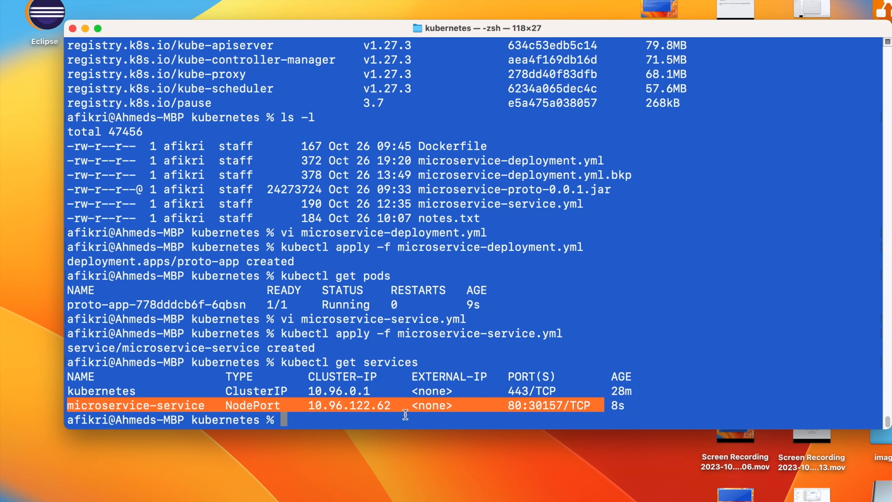
pyautogui.moveTo(442, 404)
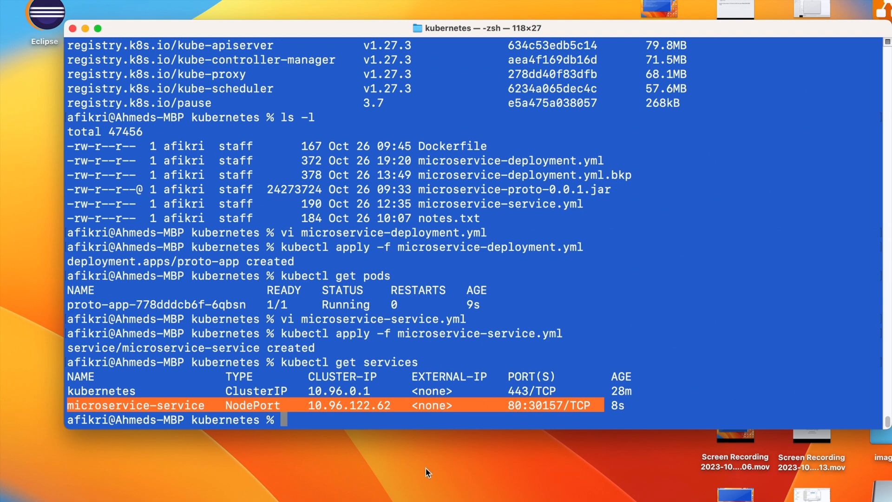
pyautogui.write('kubectl port-forward service/microservice-service 8080:80')
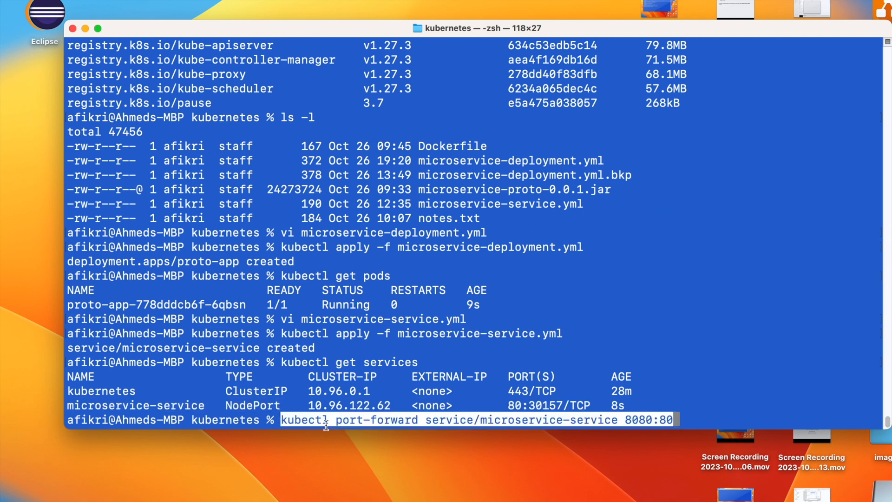
pyautogui.moveTo(456, 420)
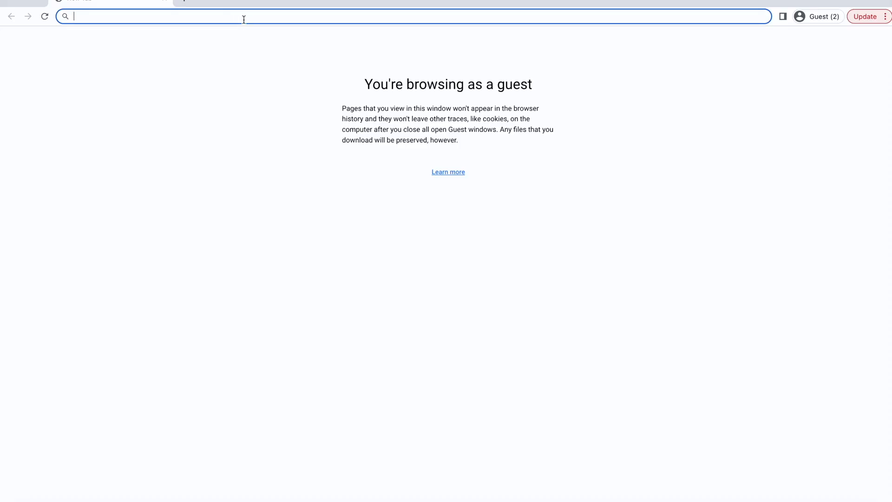
# Step: Load localhost:8080/api in Chrome to display 'microservices working!'
pyautogui.write('localhost:8080/')
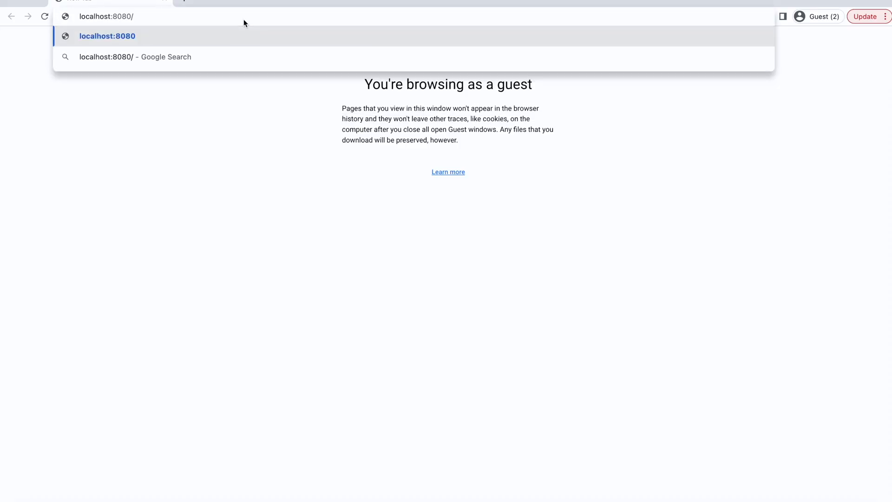
pyautogui.write('api')
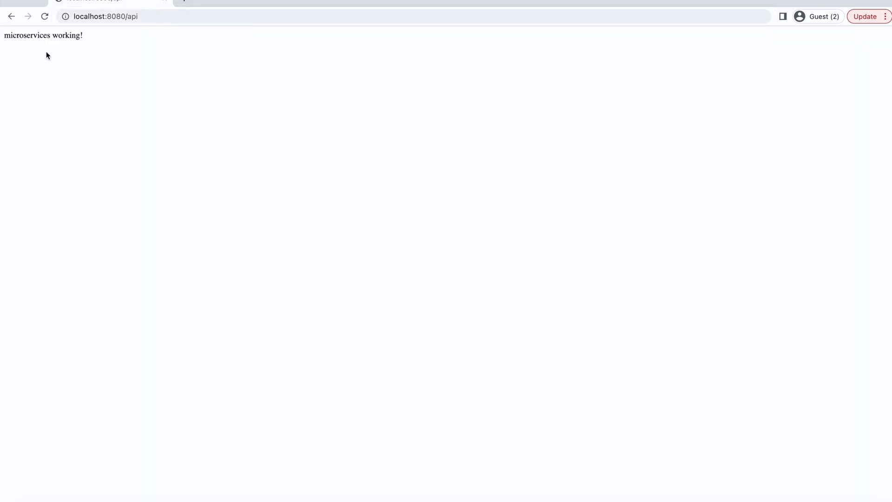
pyautogui.moveTo(76, 54)
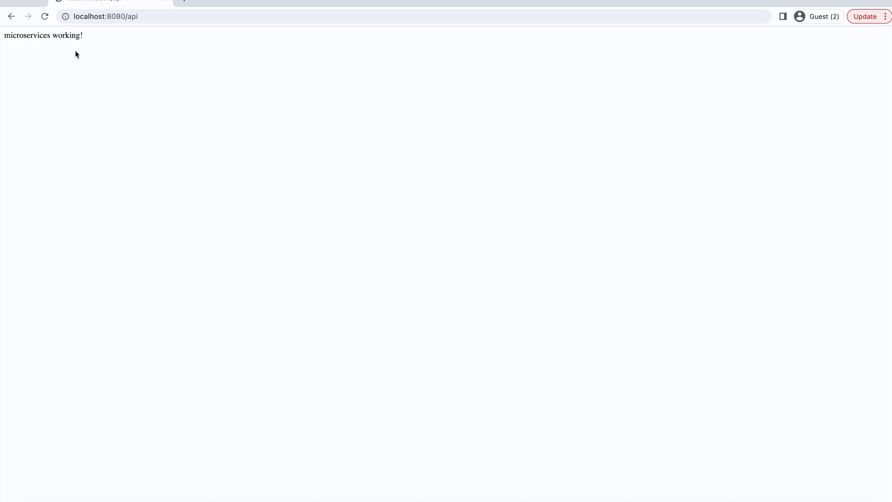